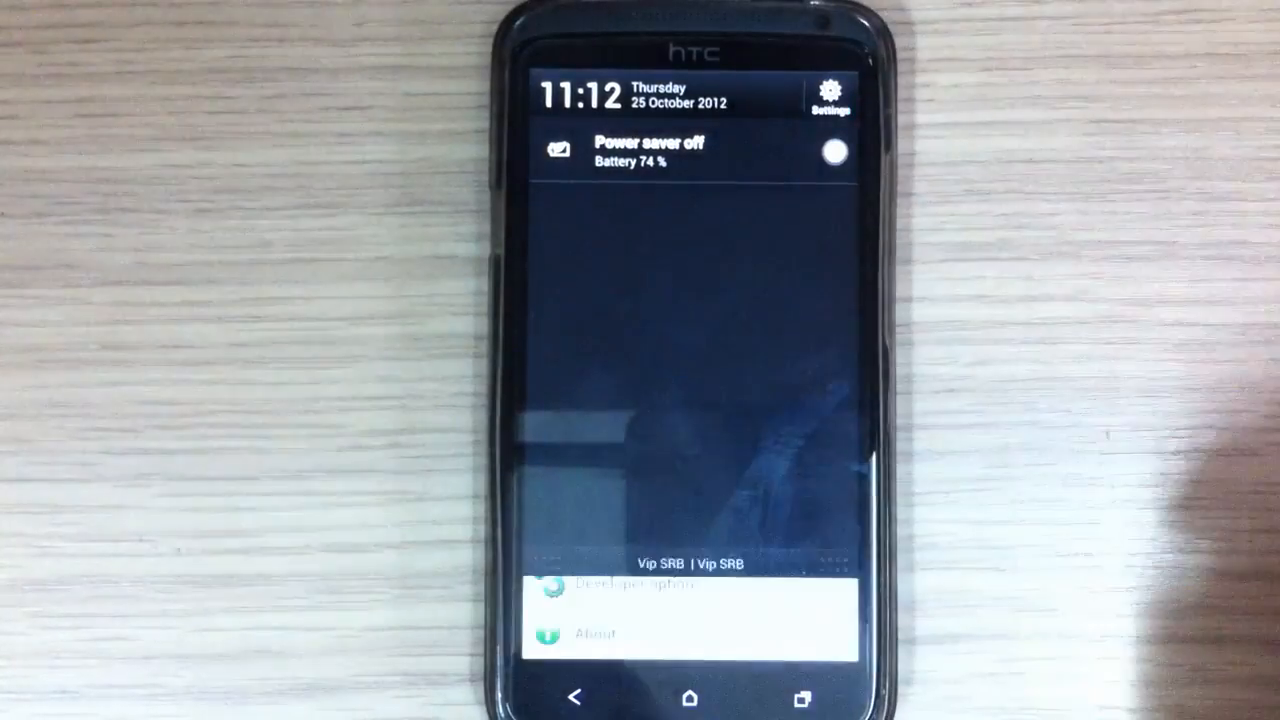
- View the ROM's kernel version and build number under About > Software information, then go home
{"action": "left_click", "coordinate": [596, 632]}
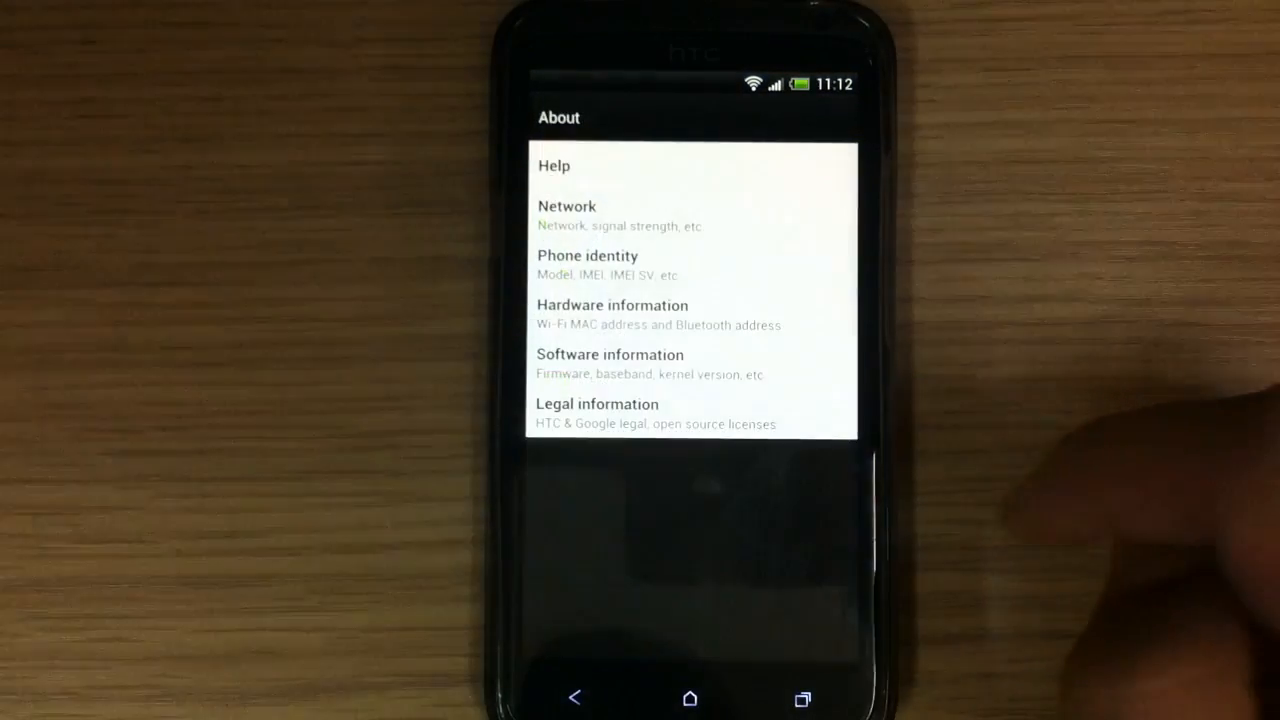
{"action": "left_click", "coordinate": [608, 354]}
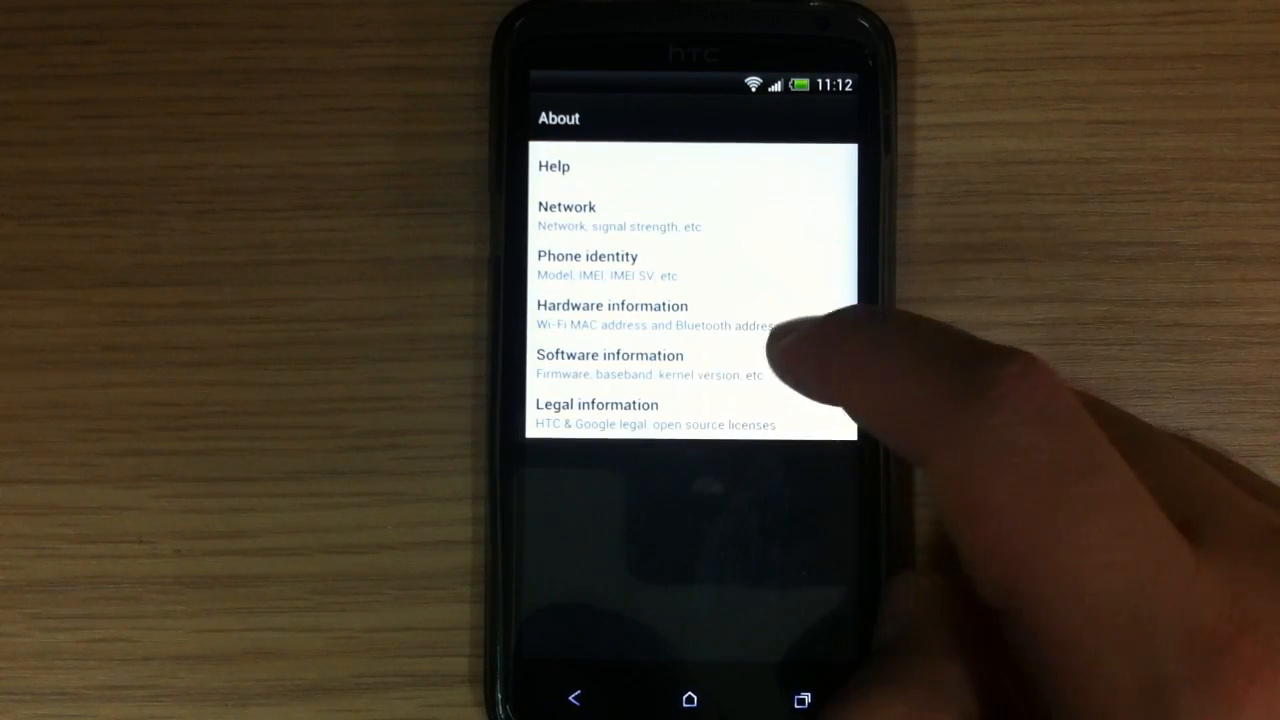
{"action": "left_click", "coordinate": [608, 356]}
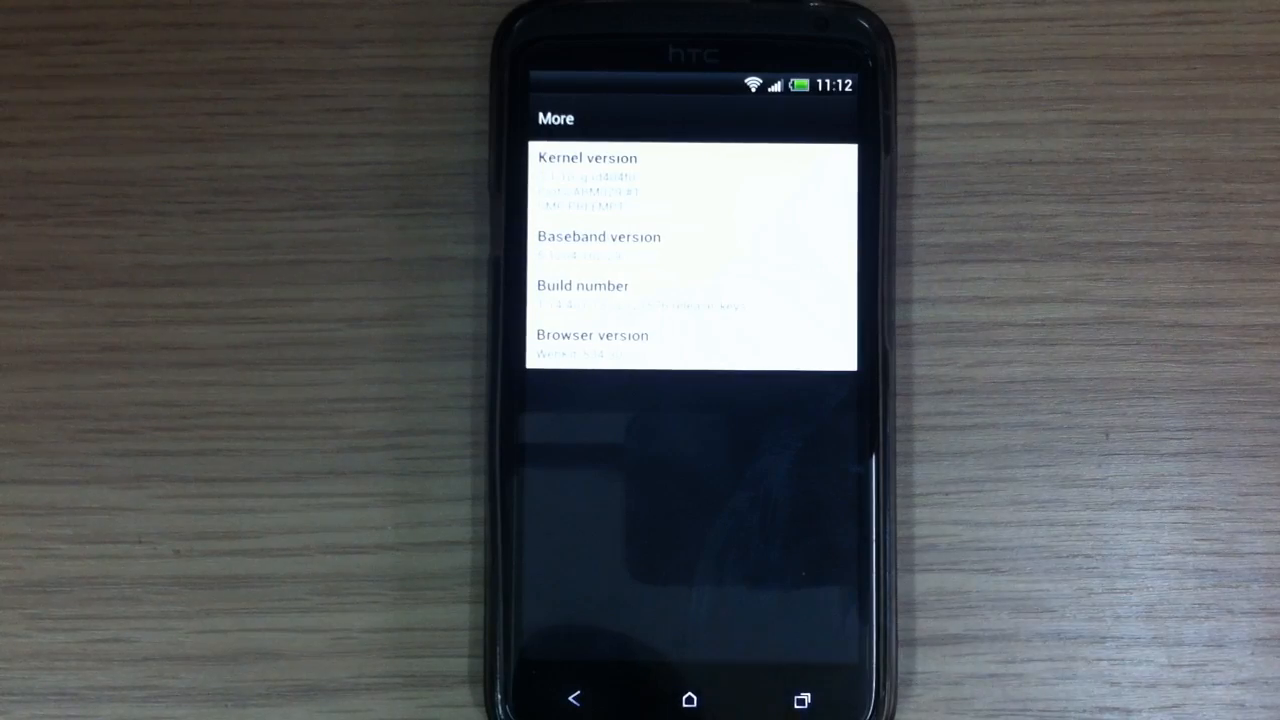
{"action": "left_click", "coordinate": [688, 700]}
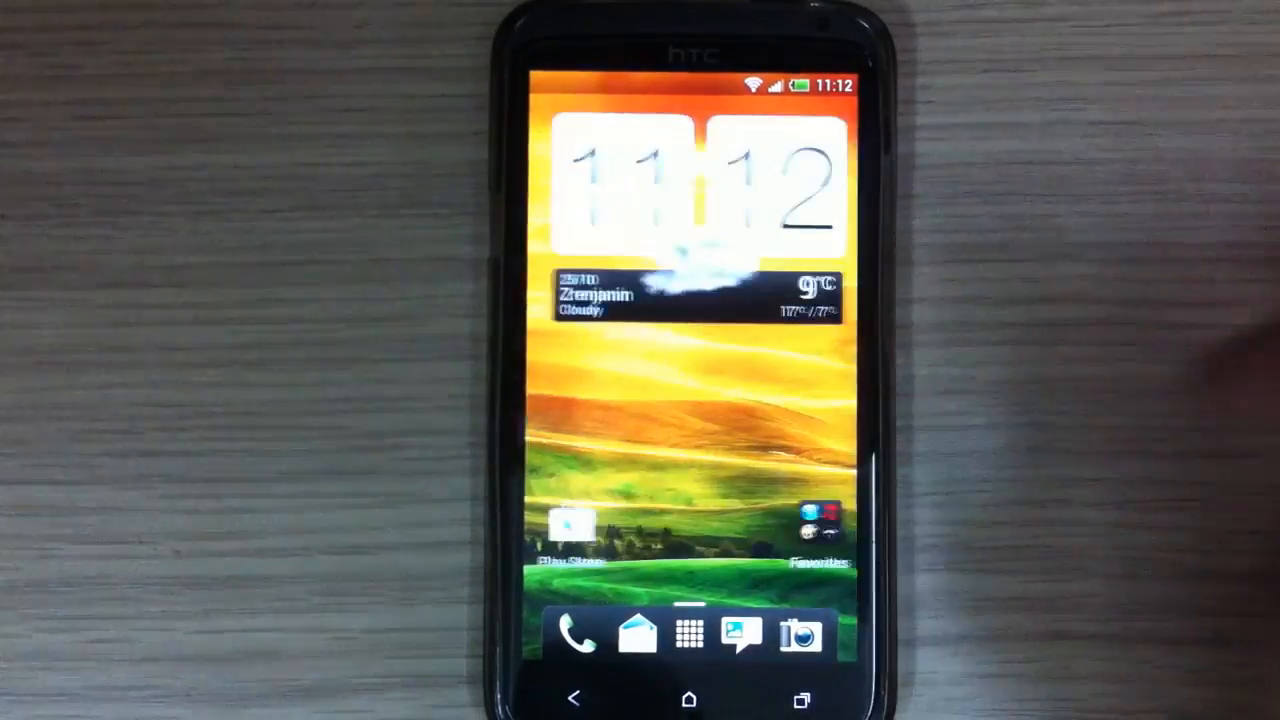
- Browse the app drawer and the Sense home panels, ending on the full app list
{"action": "left_click", "coordinate": [688, 634]}
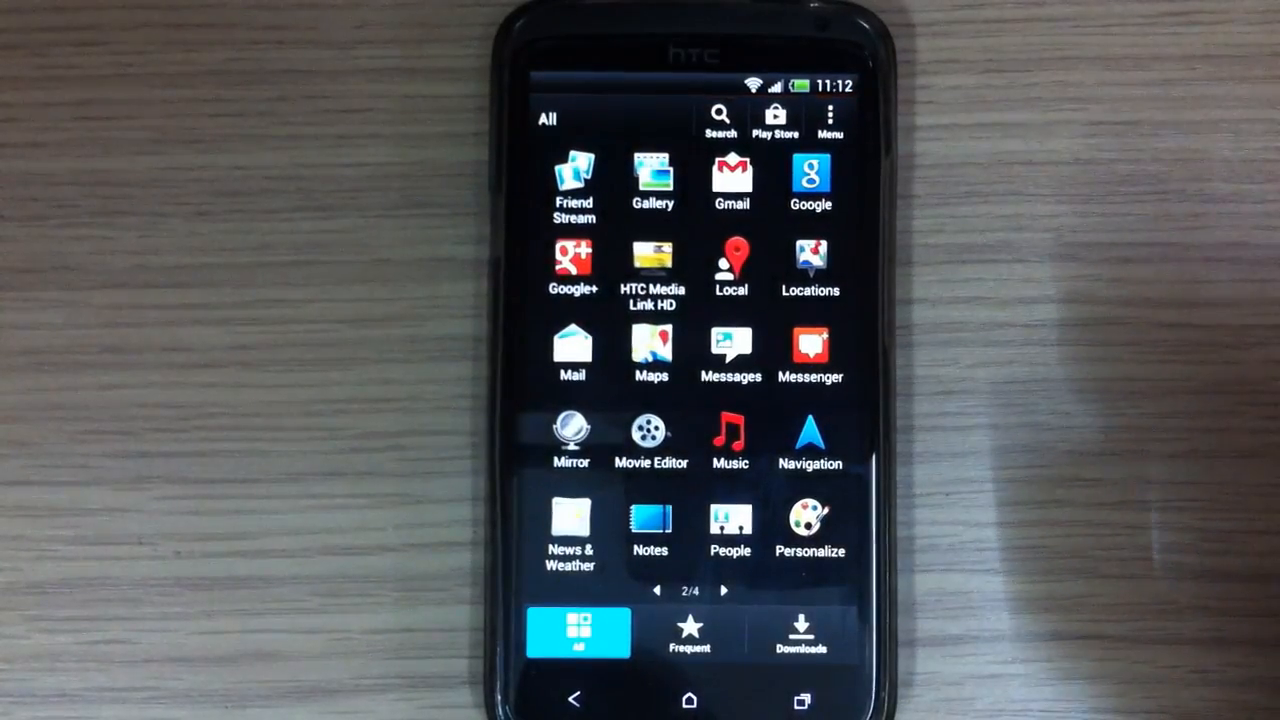
{"action": "left_click", "coordinate": [688, 700]}
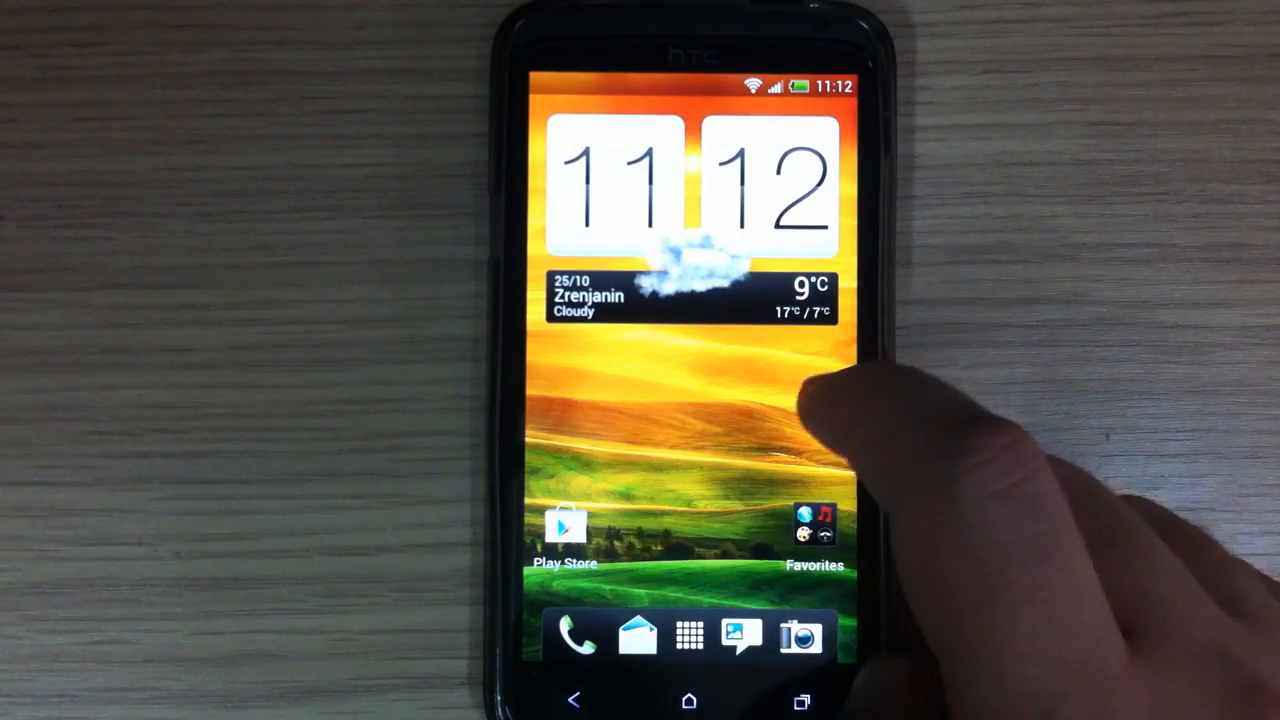
{"action": "left_click", "coordinate": [690, 290]}
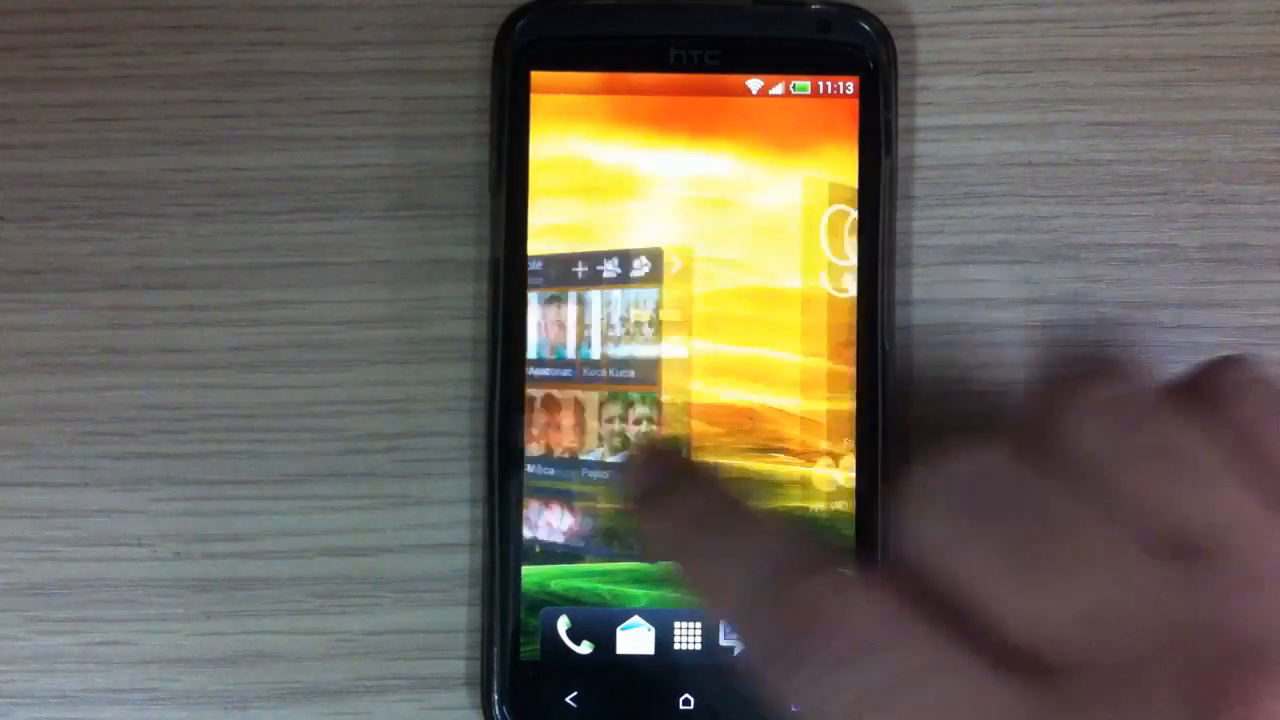
{"action": "left_click", "coordinate": [688, 632]}
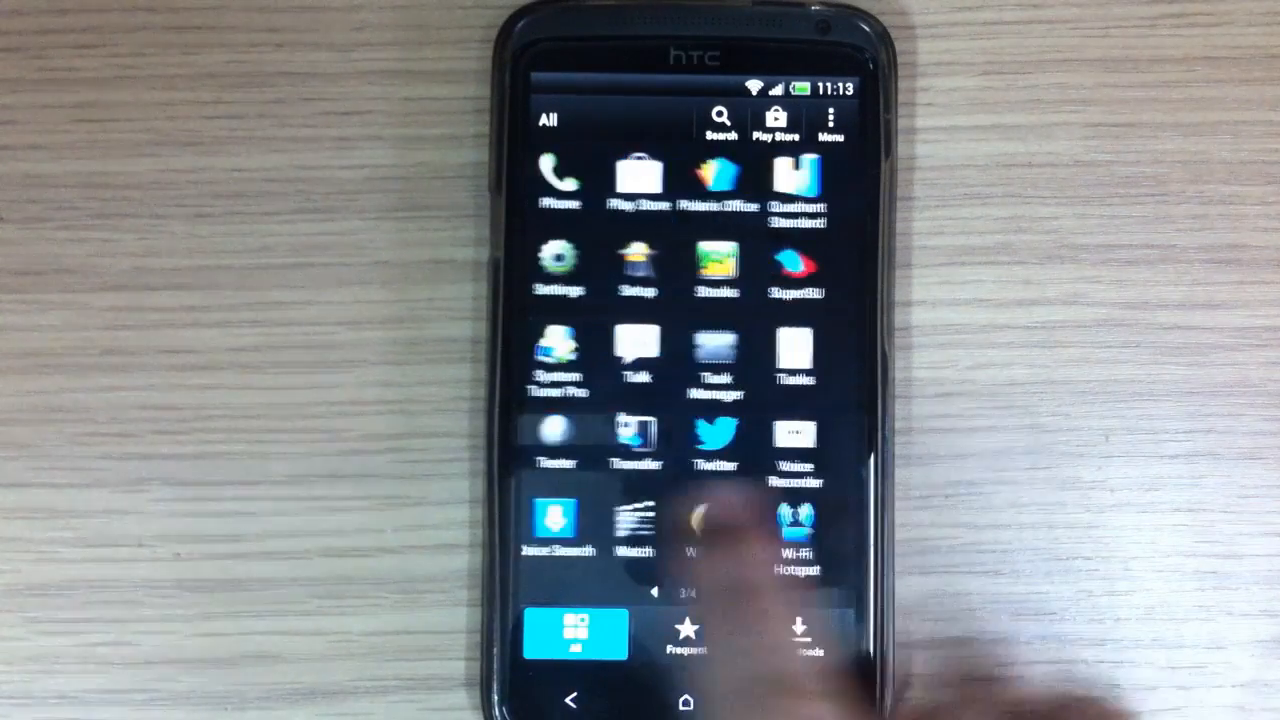
- Show the Insert Coin installer's 'Choose additional mods' checkbox list
{"action": "scroll", "scroll_direction": "right", "scroll_amount": 3}
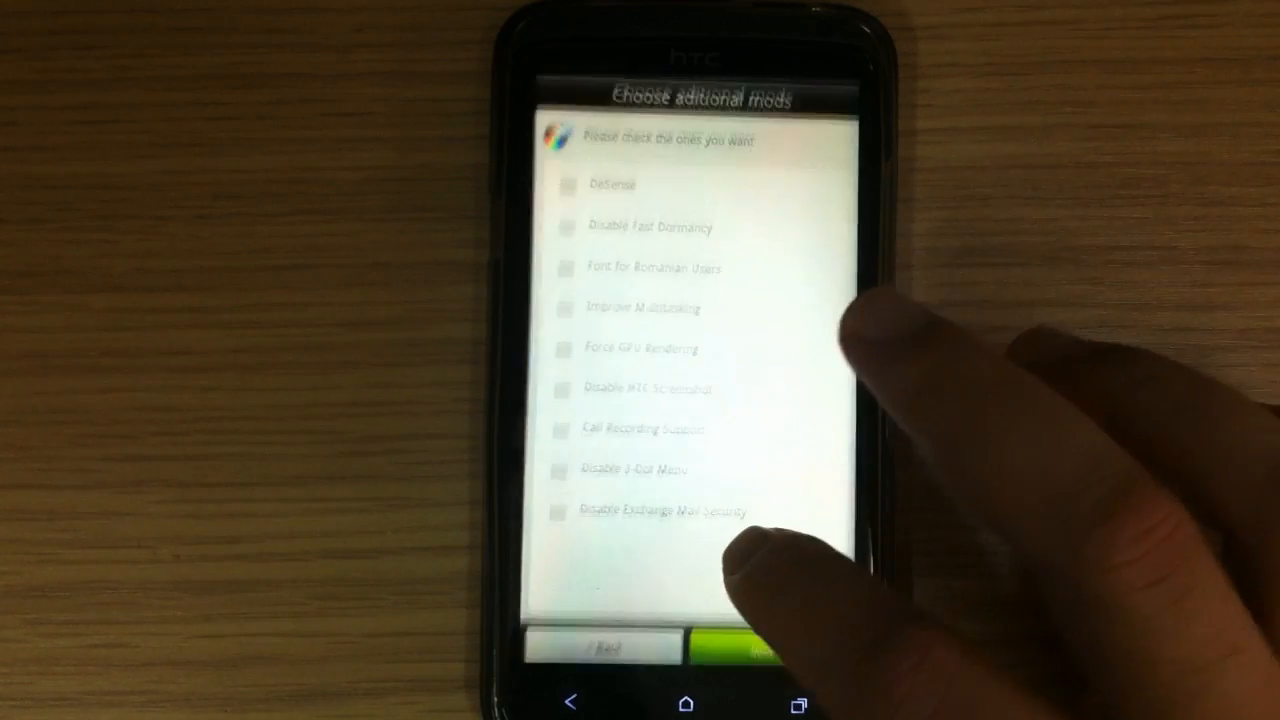
{"action": "left_click", "coordinate": [764, 644]}
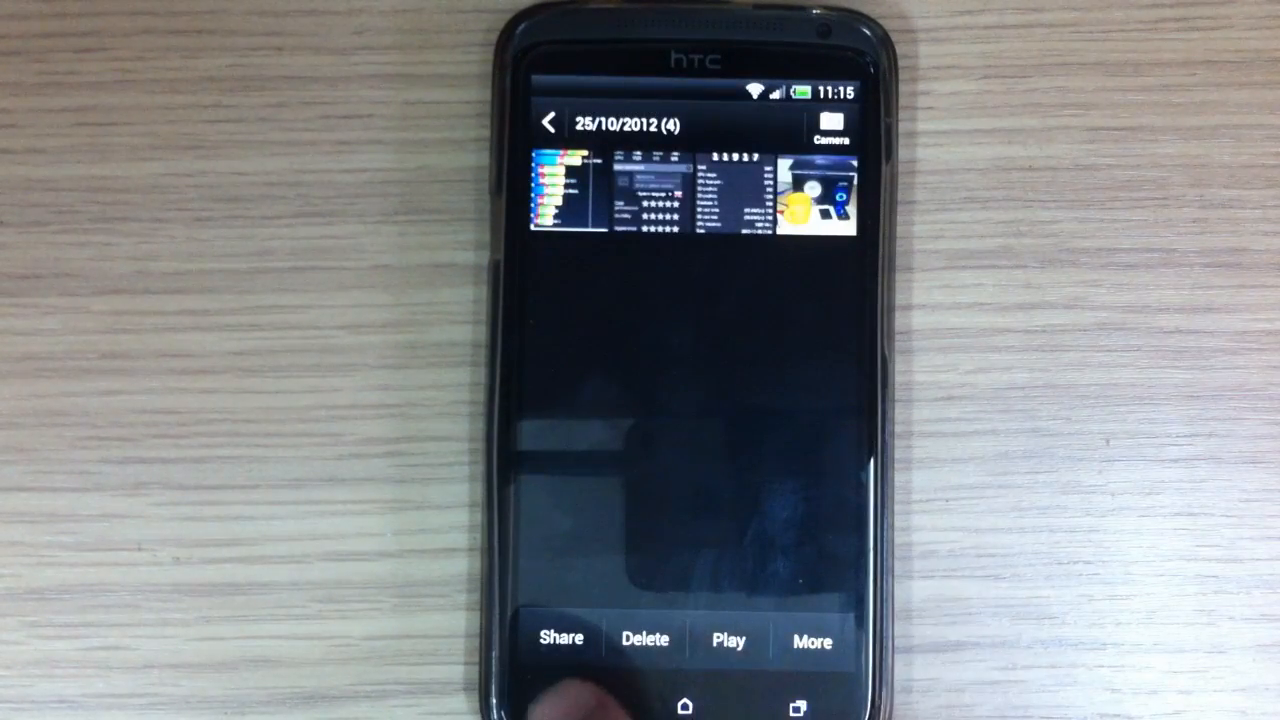
- View a benchmark screenshot from the 25/10/2012 album full screen
{"action": "left_click", "coordinate": [548, 124]}
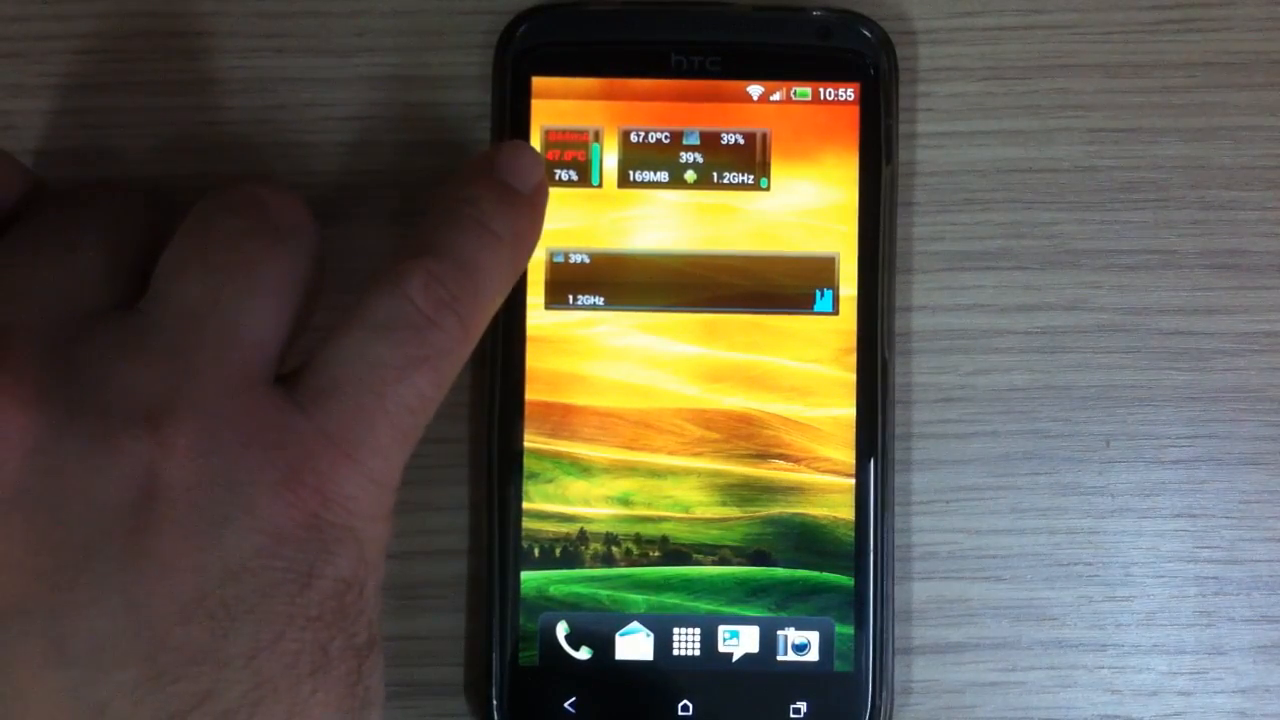
{"action": "mouse_move", "coordinate": [550, 180]}
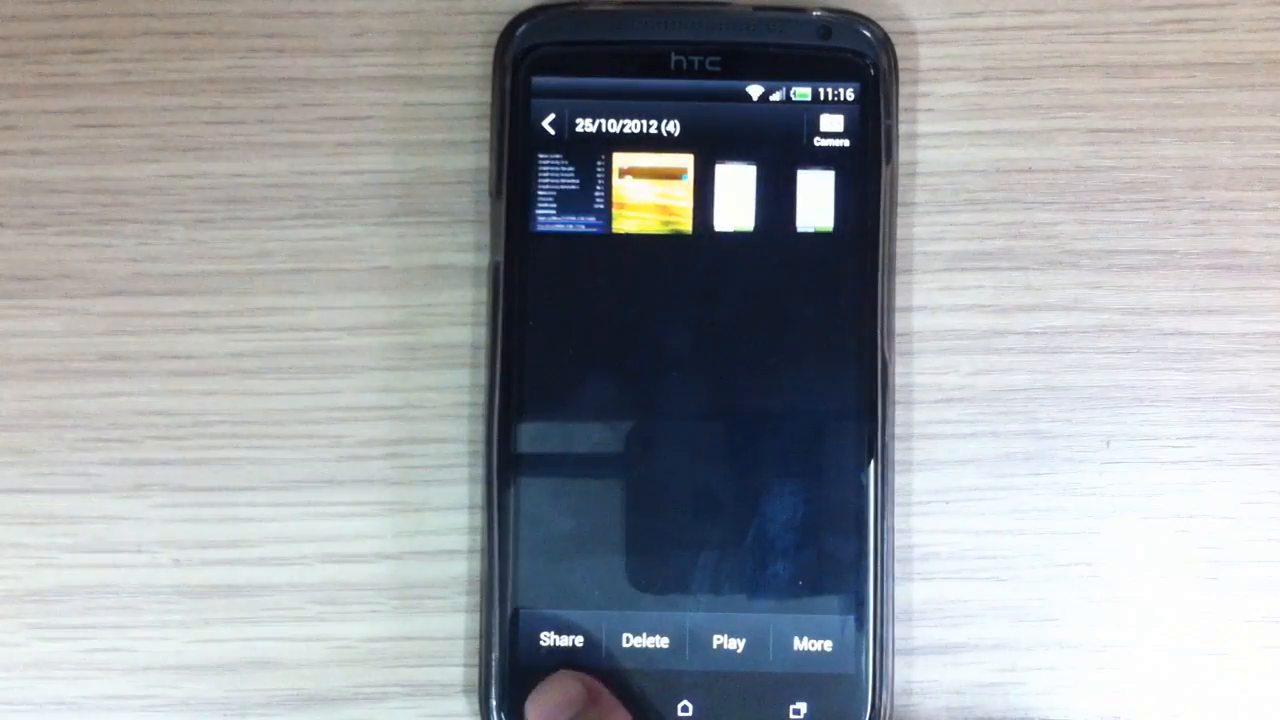
- Scroll through the Gallery's October and September 2012 event albums
{"action": "left_click", "coordinate": [548, 124]}
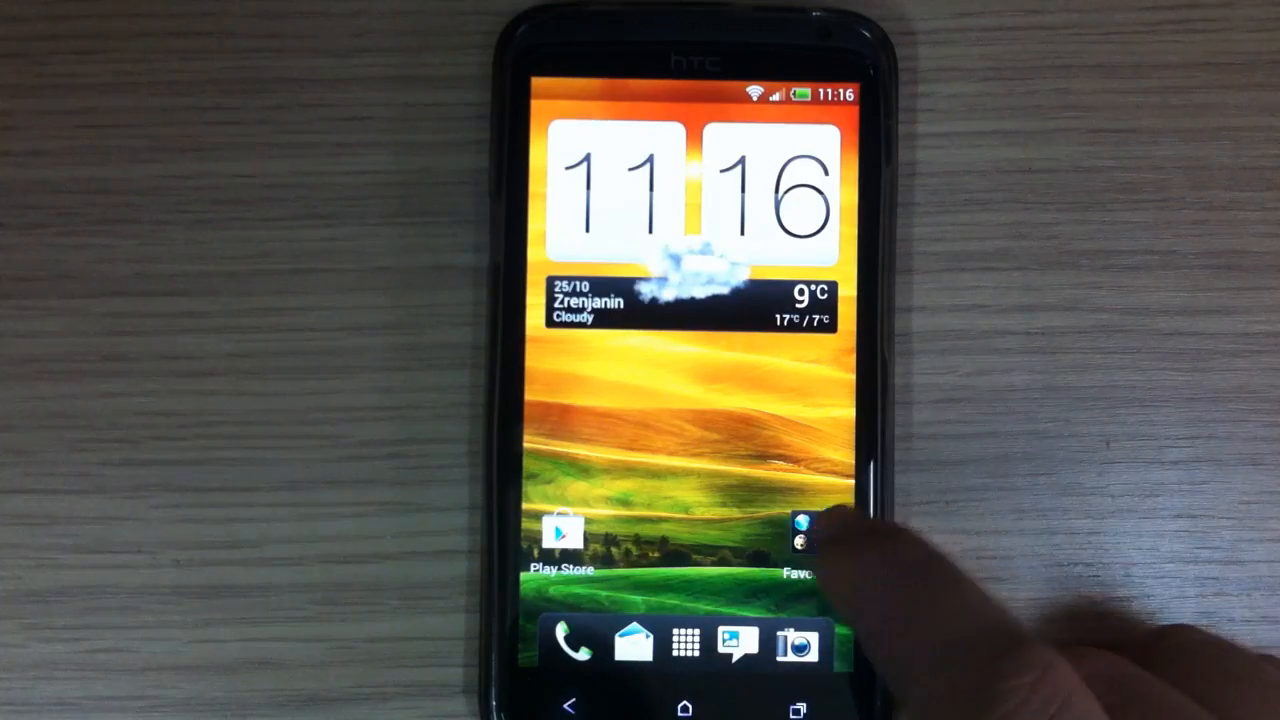
{"action": "left_click", "coordinate": [684, 642]}
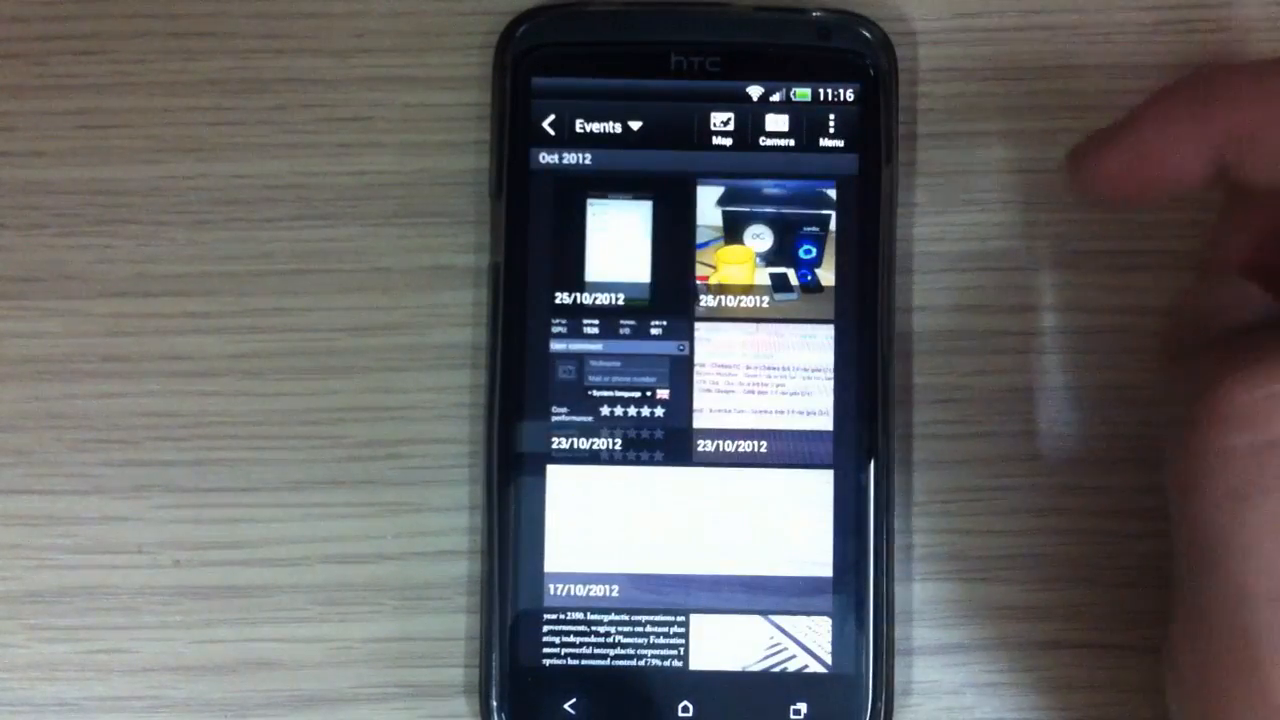
{"action": "scroll", "scroll_direction": "down", "scroll_amount": 3}
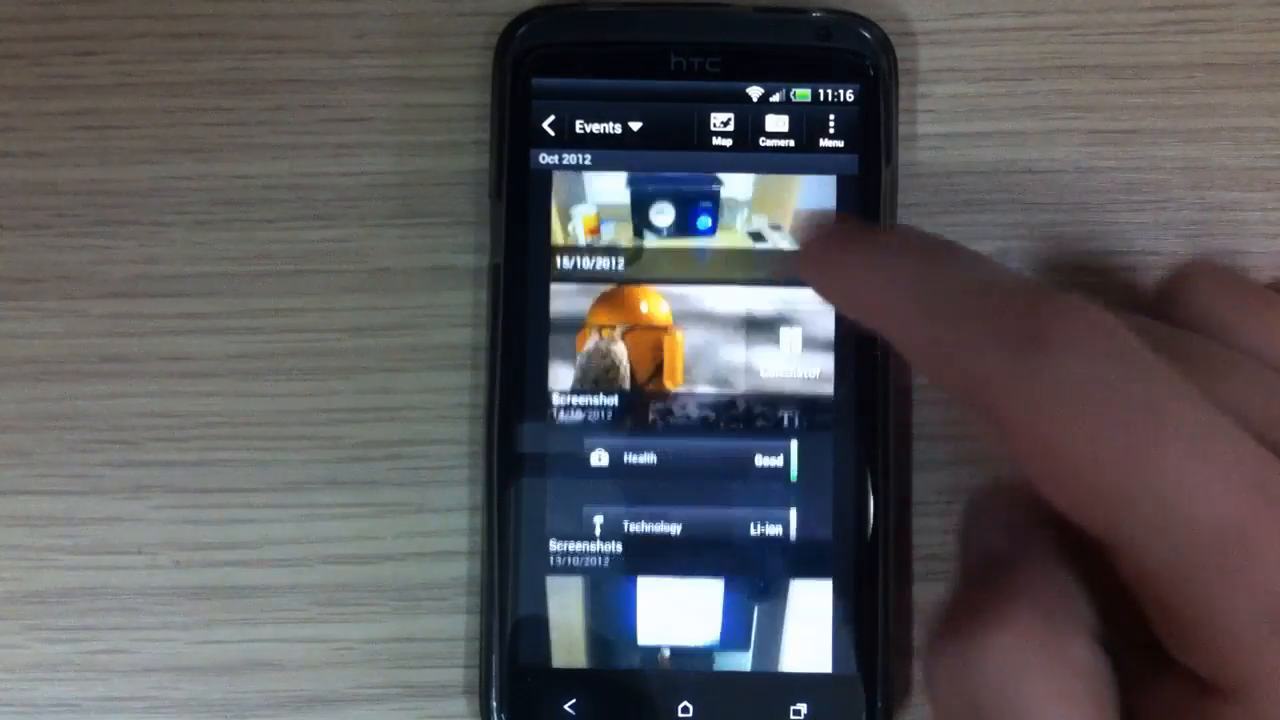
{"action": "scroll", "scroll_direction": "down", "scroll_amount": 3}
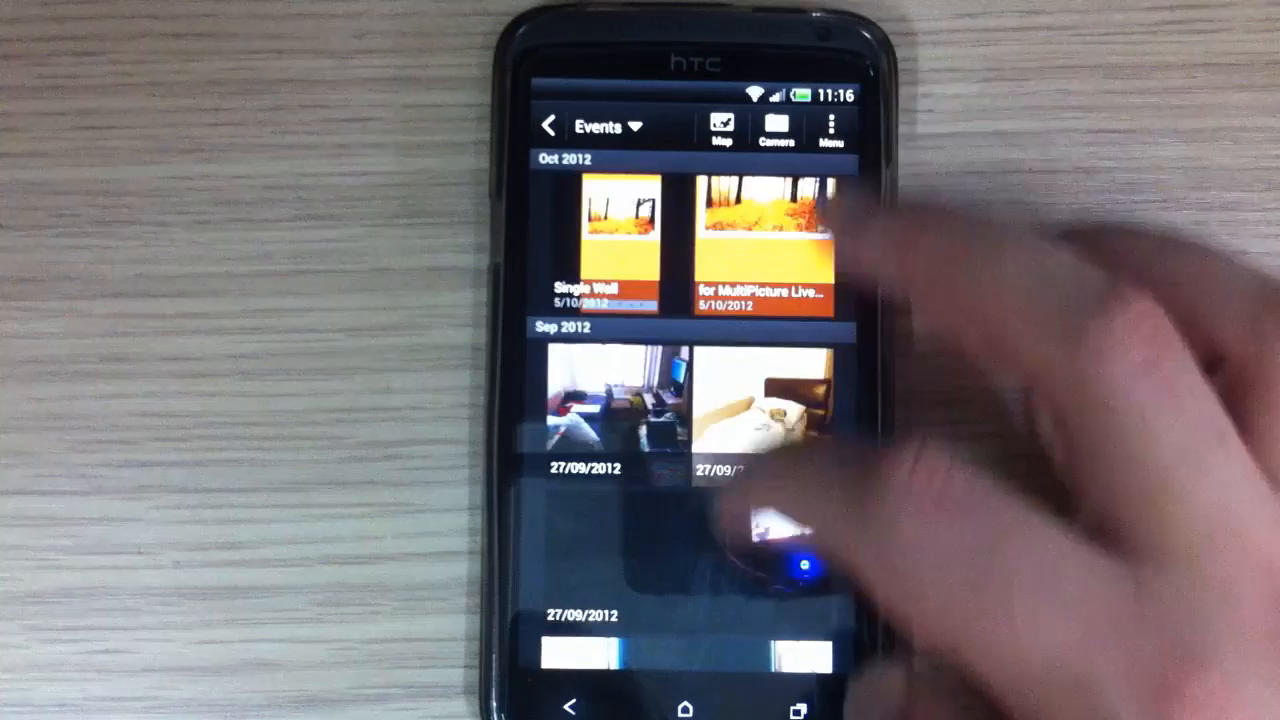
{"action": "scroll", "scroll_direction": "down", "scroll_amount": 3}
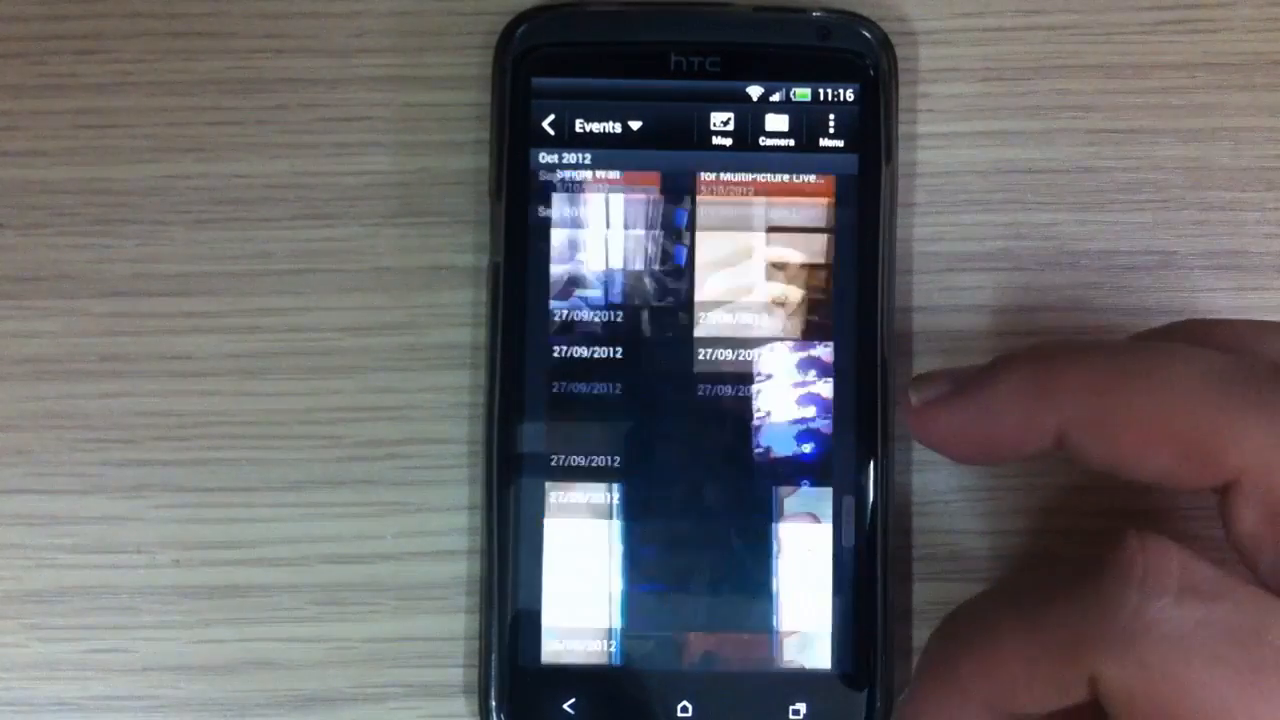
{"action": "scroll", "scroll_direction": "down", "scroll_amount": 3}
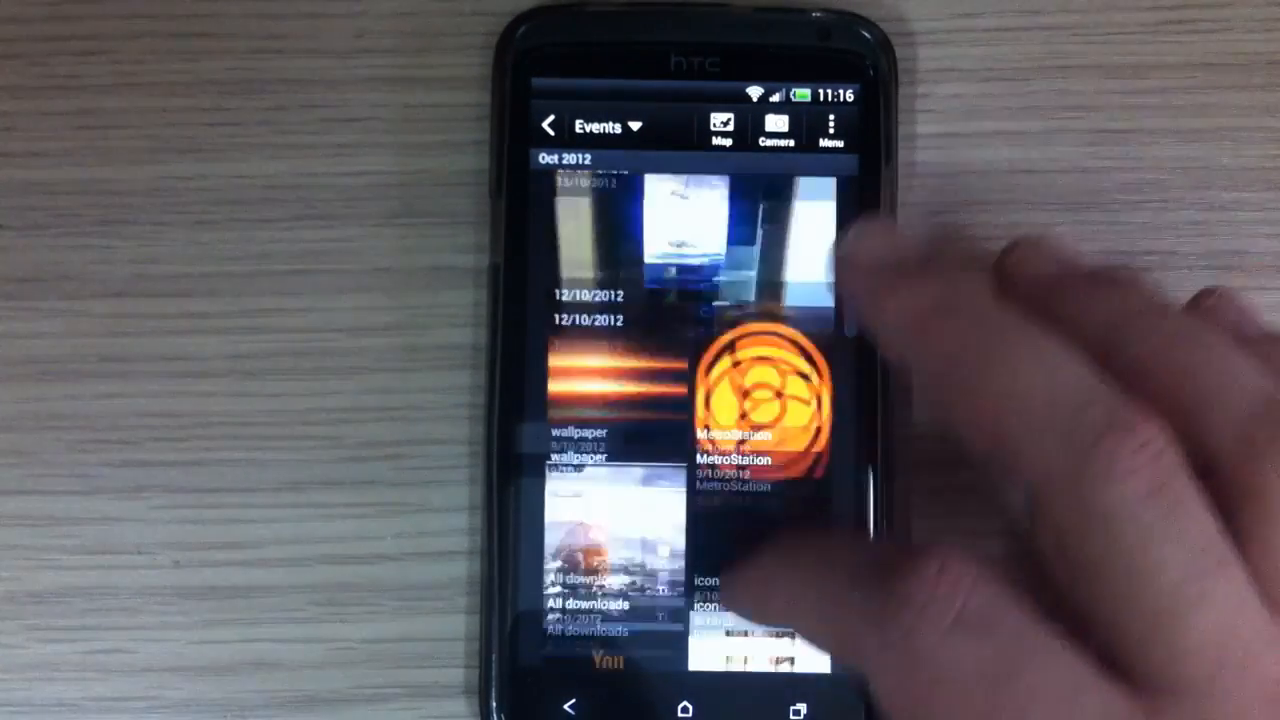
{"action": "scroll", "scroll_direction": "down", "scroll_amount": 3}
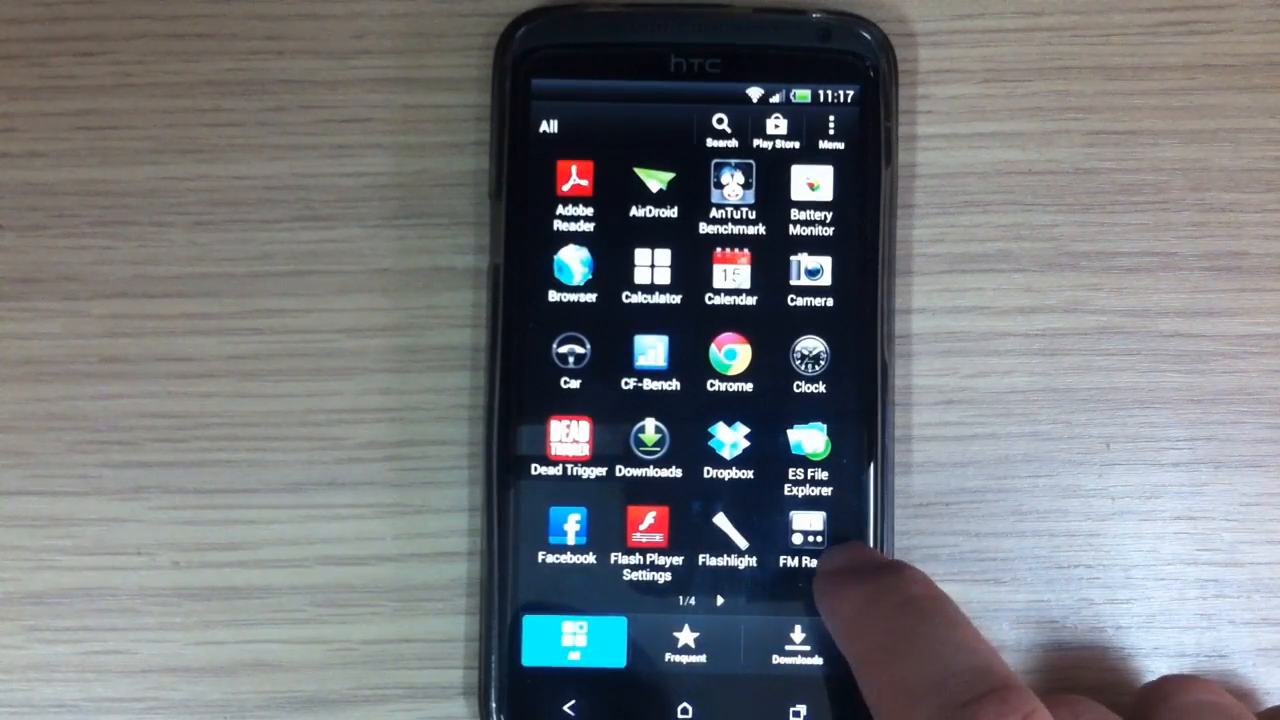
{"action": "scroll", "scroll_direction": "left", "scroll_amount": 3}
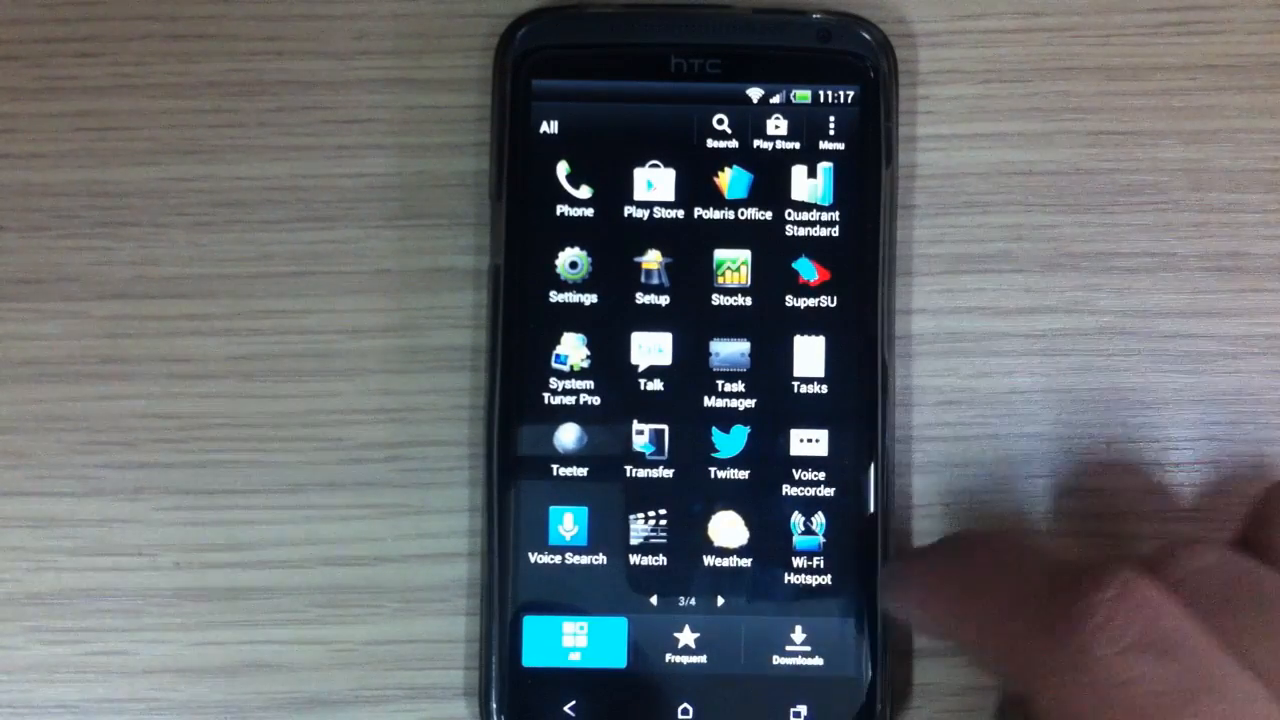
{"action": "scroll", "scroll_direction": "left", "scroll_amount": 3}
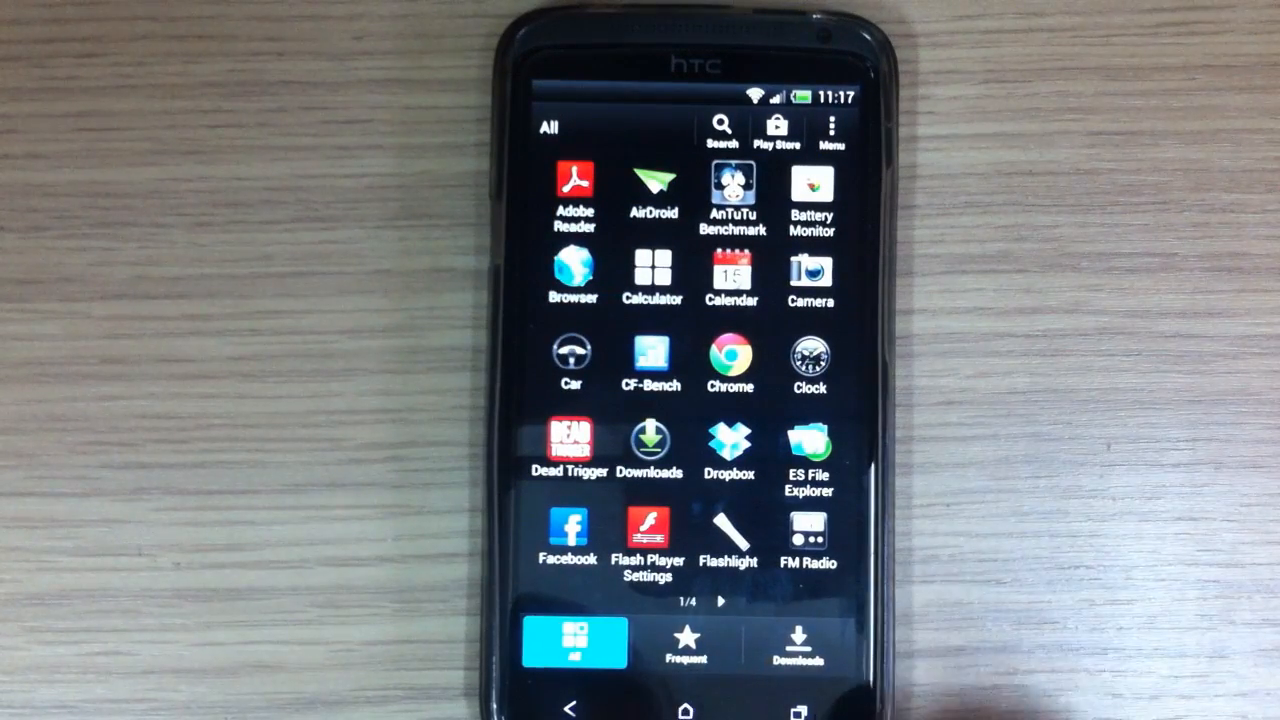
{"action": "left_click", "coordinate": [686, 644]}
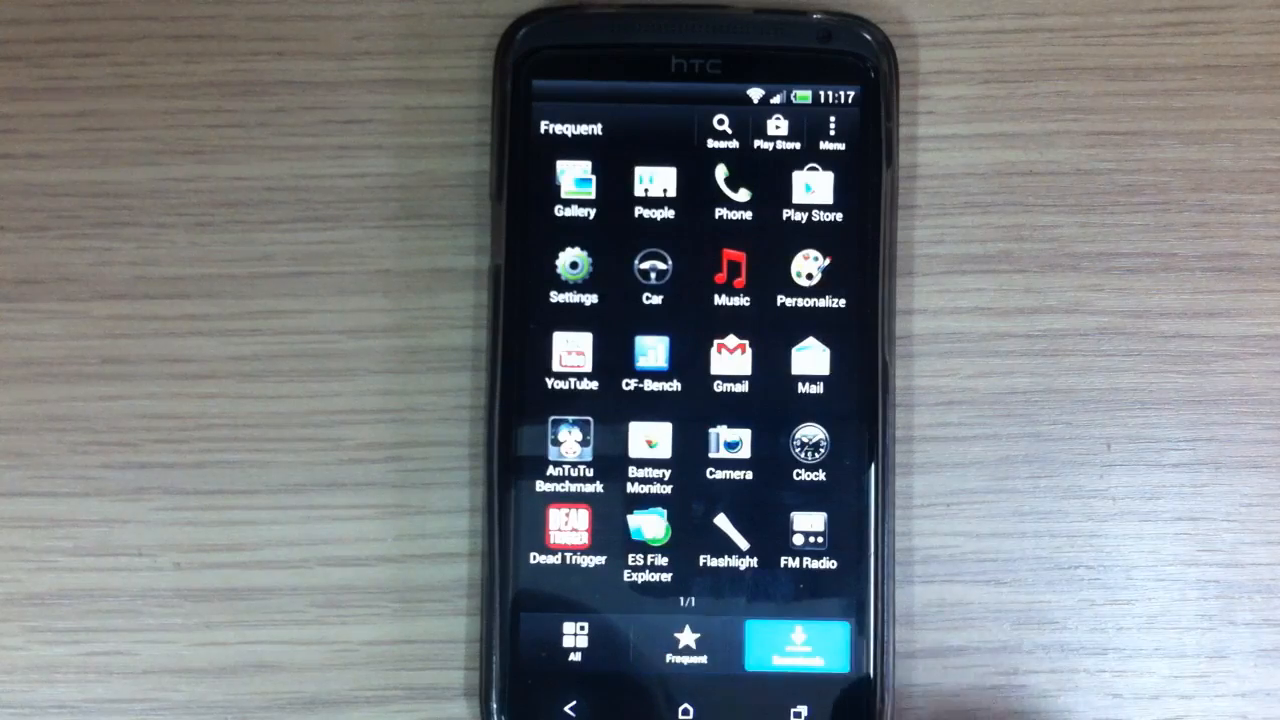
{"action": "left_click", "coordinate": [574, 644]}
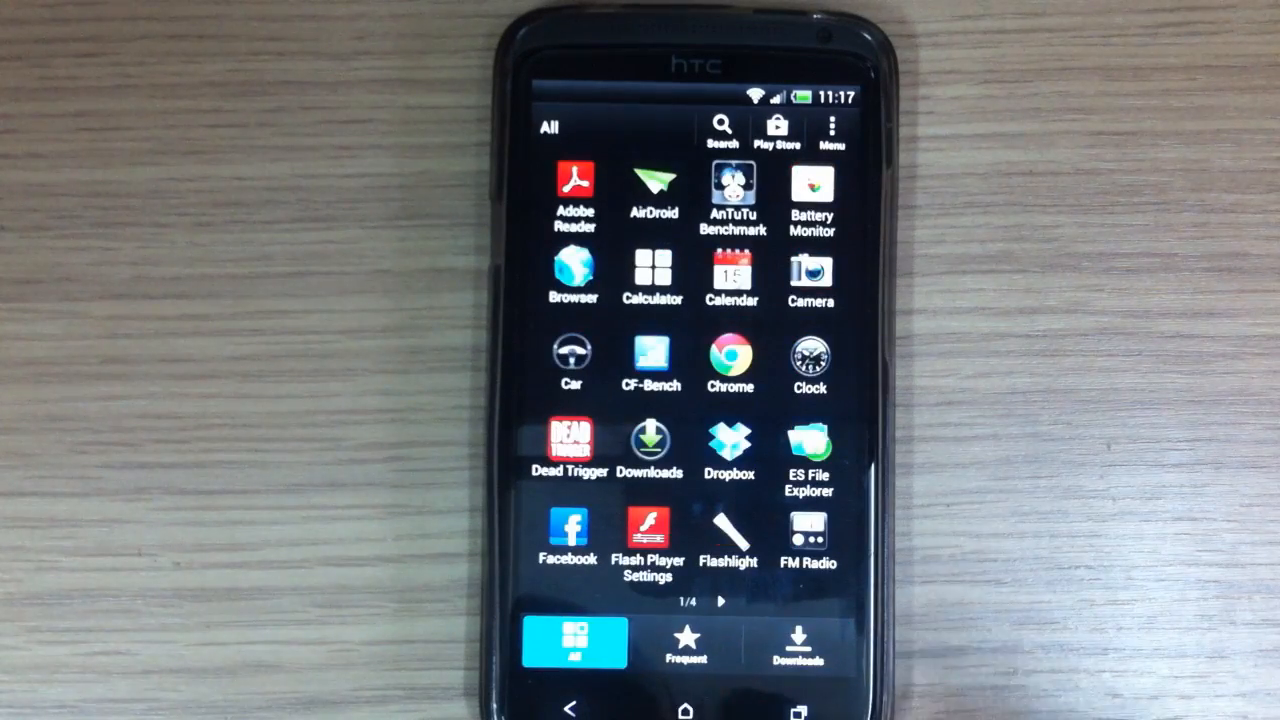